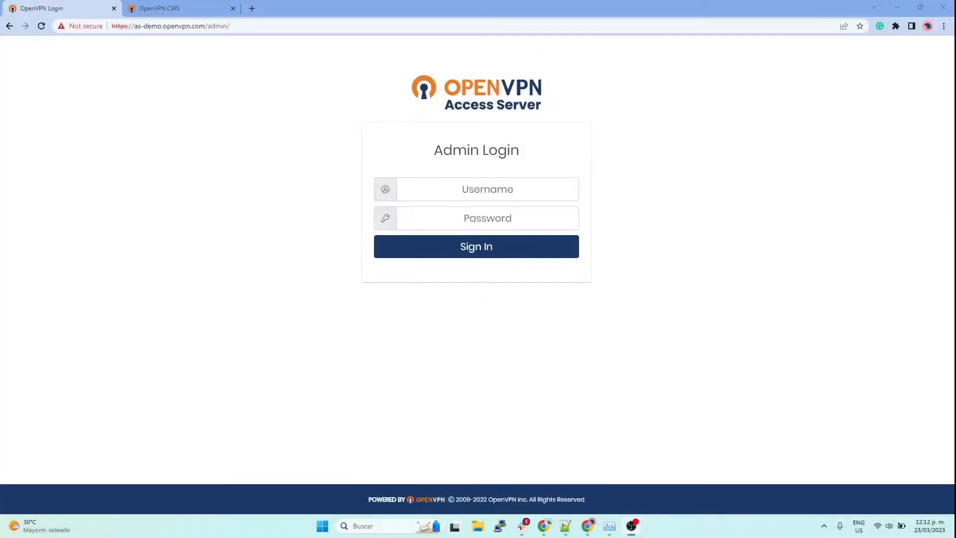
pyautogui.moveTo(9, 228)
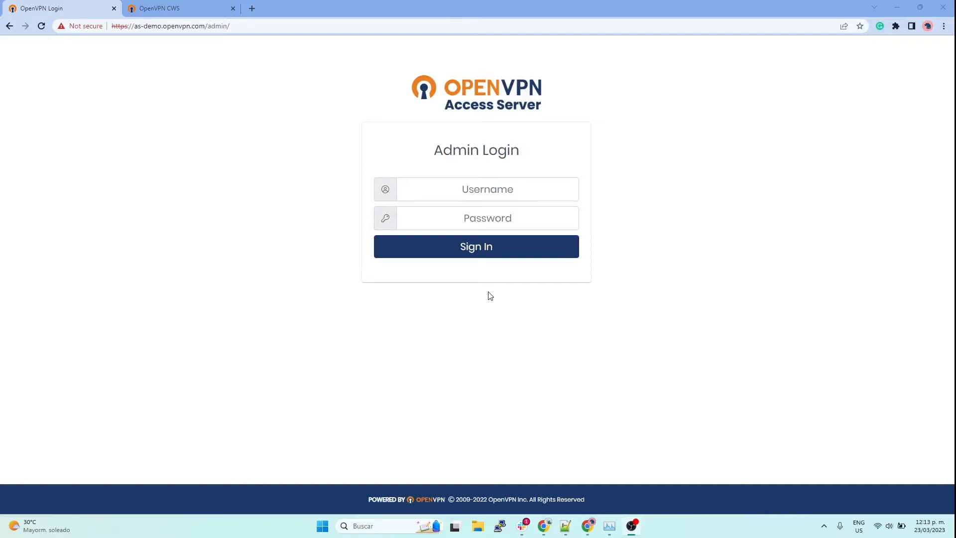
pyautogui.moveTo(512, 163)
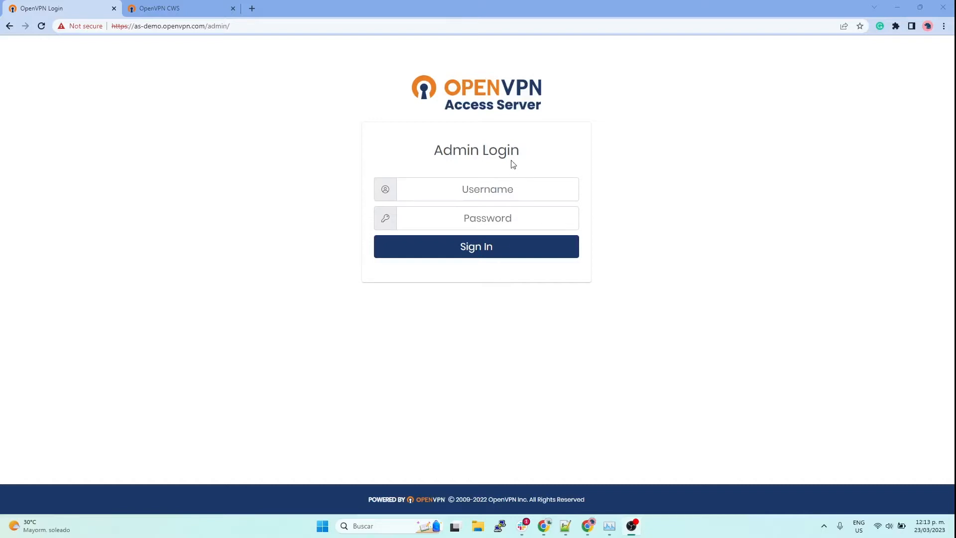
pyautogui.moveTo(196, 102)
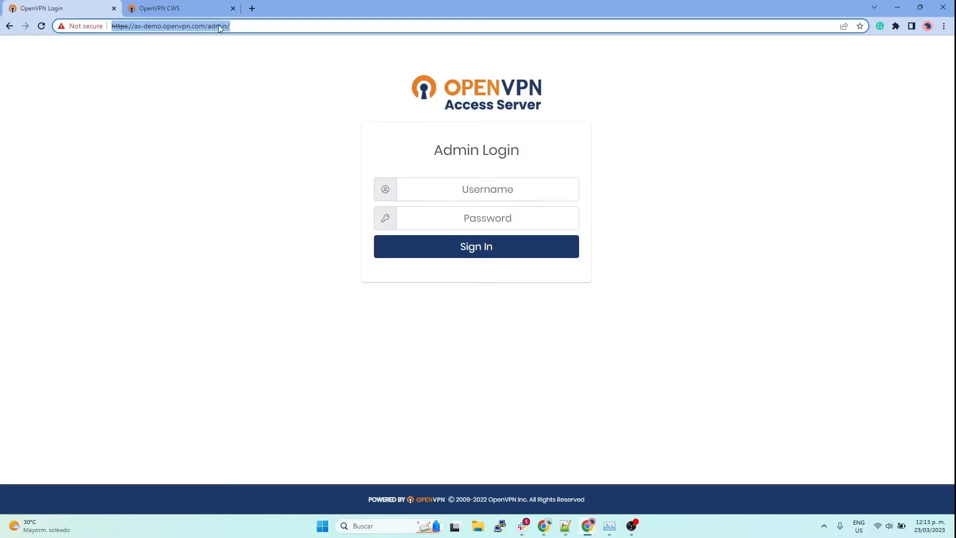
# Sign in with the admin credentials and go to User Management > User Permissions
pyautogui.write('danna')
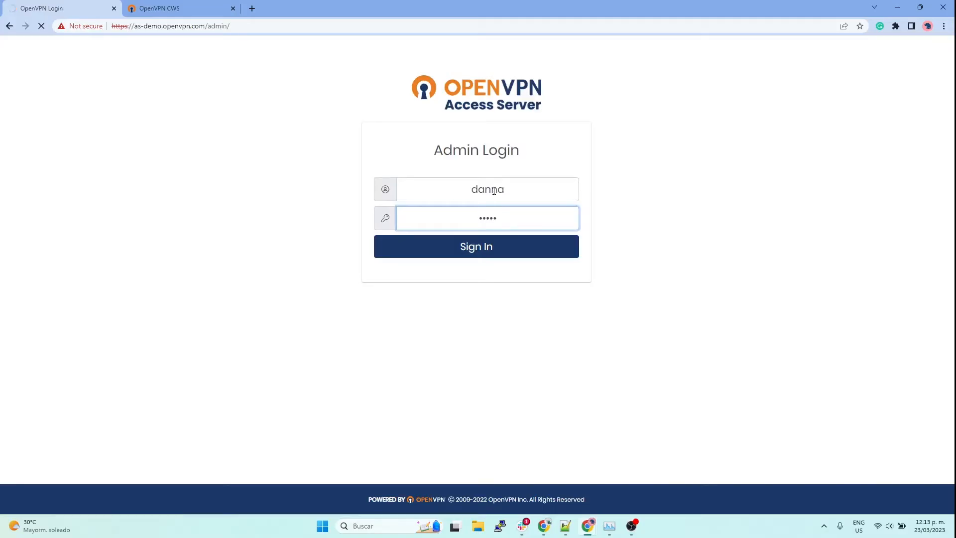
pyautogui.click(475, 246)
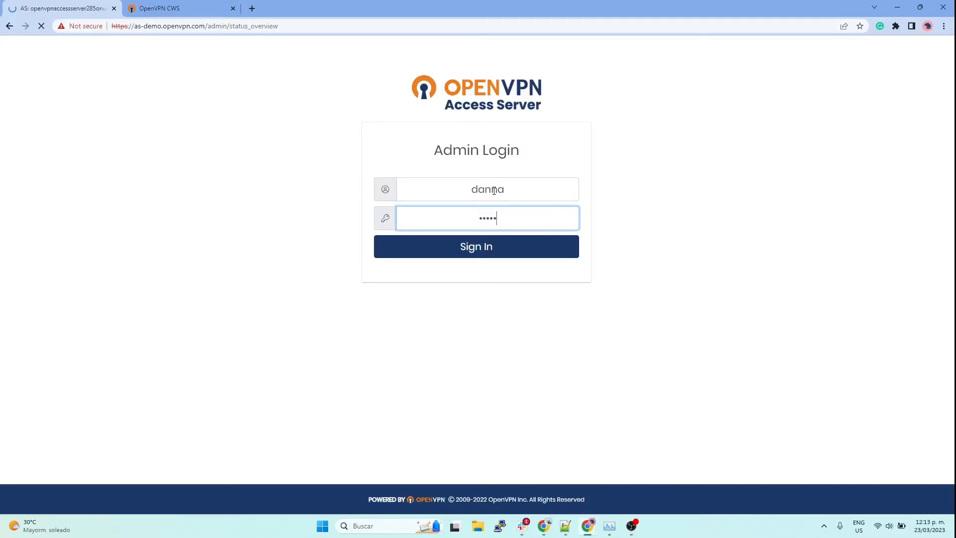
pyautogui.click(476, 247)
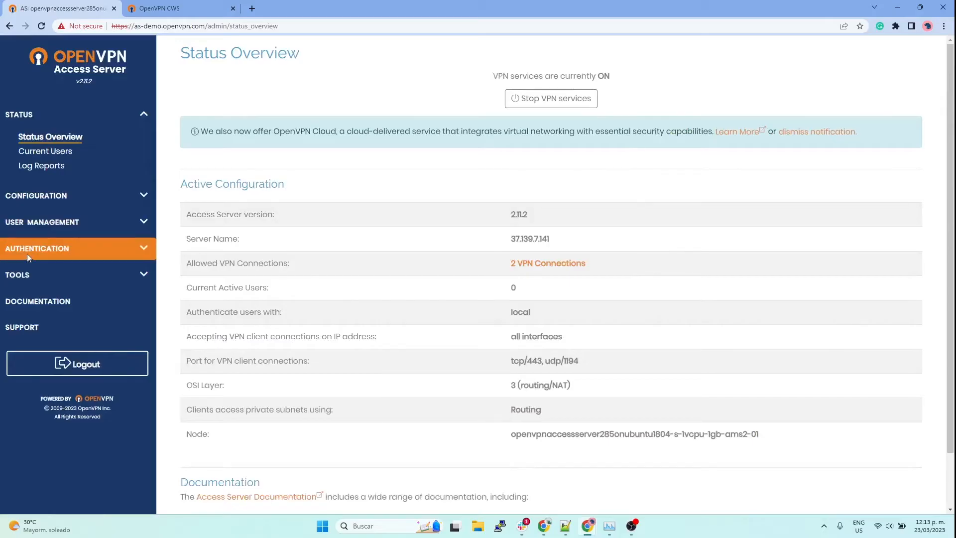
pyautogui.click(42, 223)
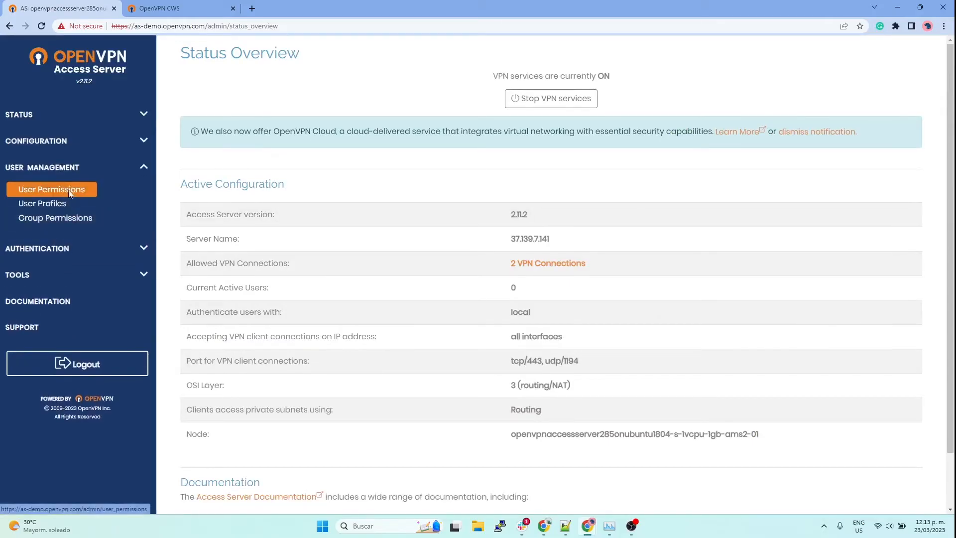
pyautogui.click(51, 189)
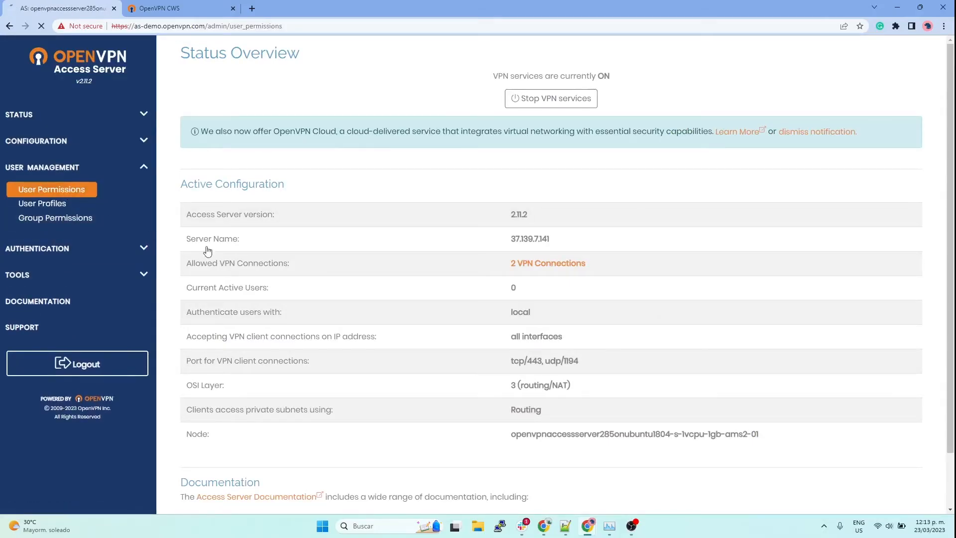
# Add user 'testuser' with a local password, save, and update the running server
pyautogui.click(51, 189)
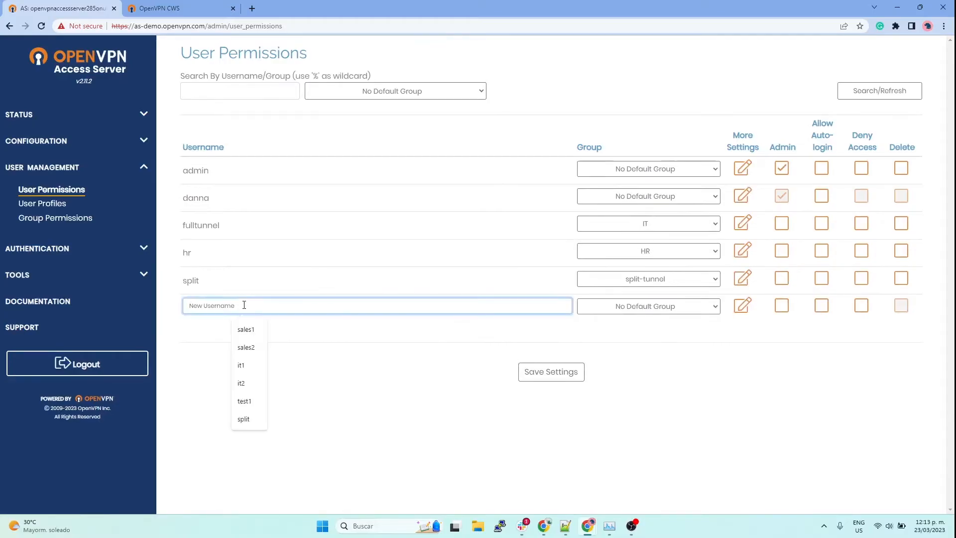
pyautogui.write('testuser')
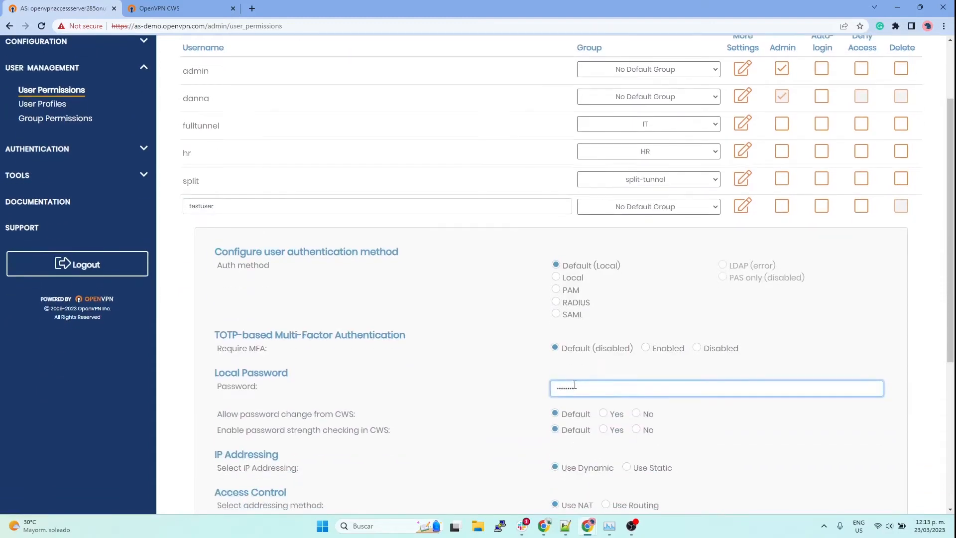
pyautogui.scroll(-3)
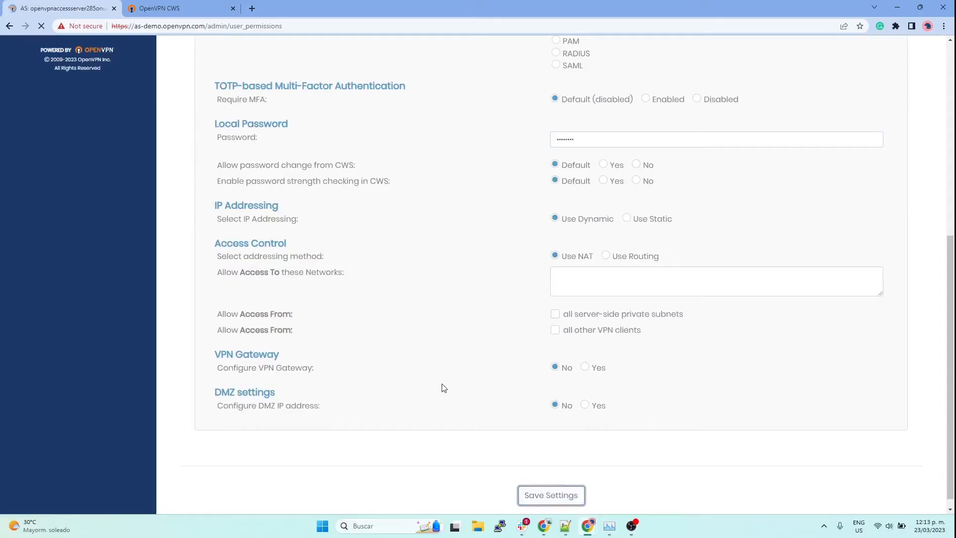
pyautogui.click(550, 494)
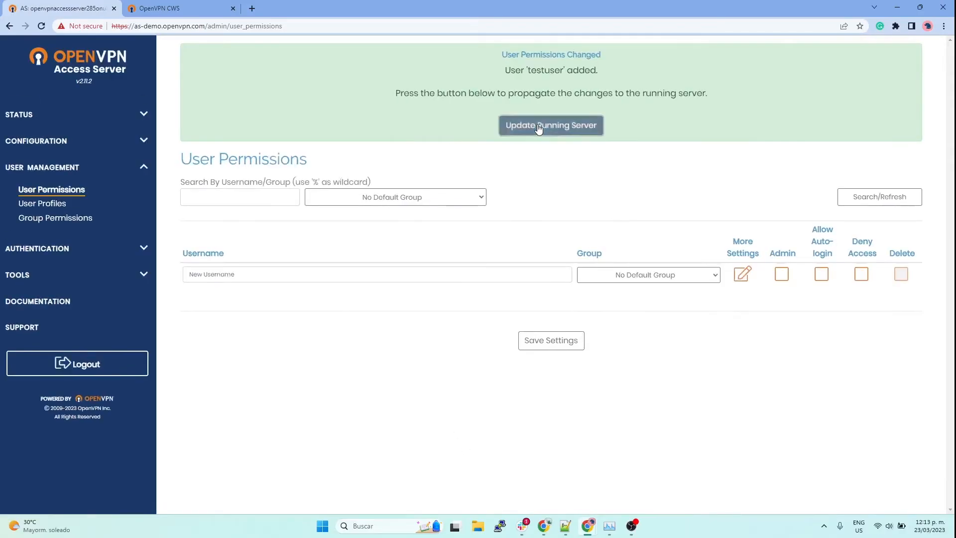
pyautogui.click(550, 125)
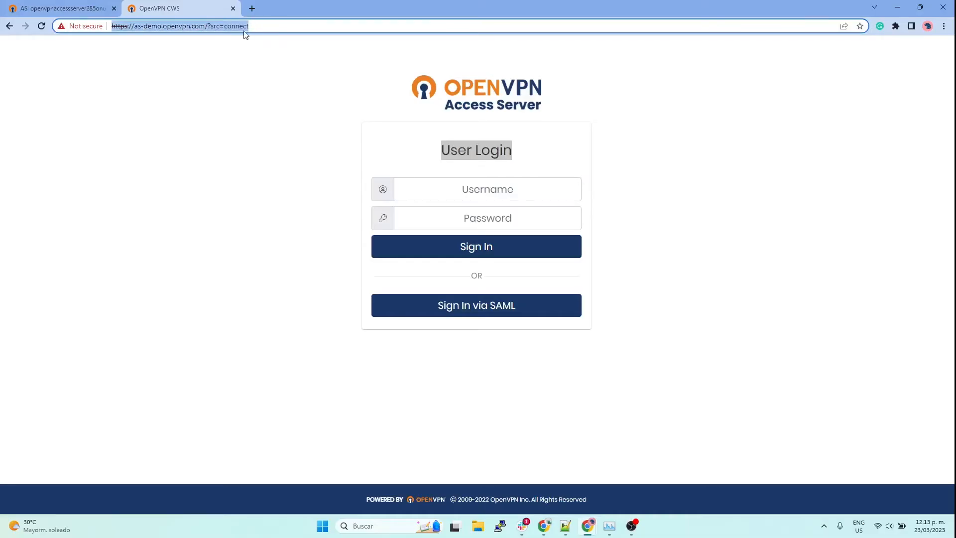
# Log in to the client portal as testuser and scroll to the profile downloads
pyautogui.click(475, 150)
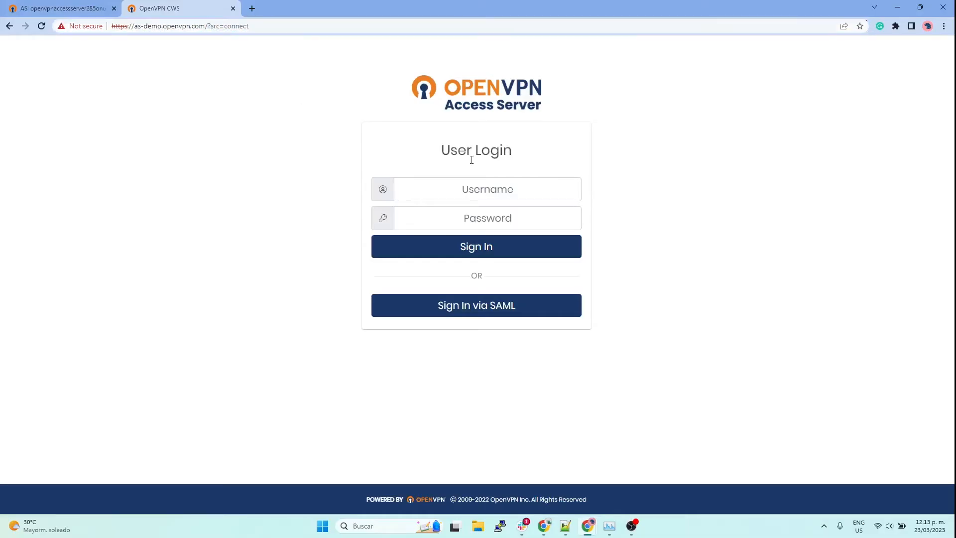
pyautogui.write('testuser')
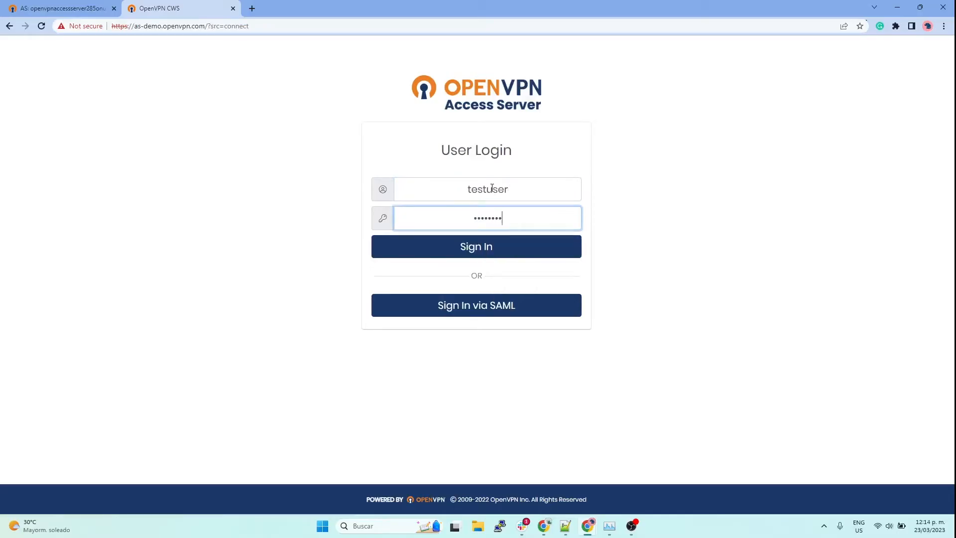
pyautogui.click(475, 246)
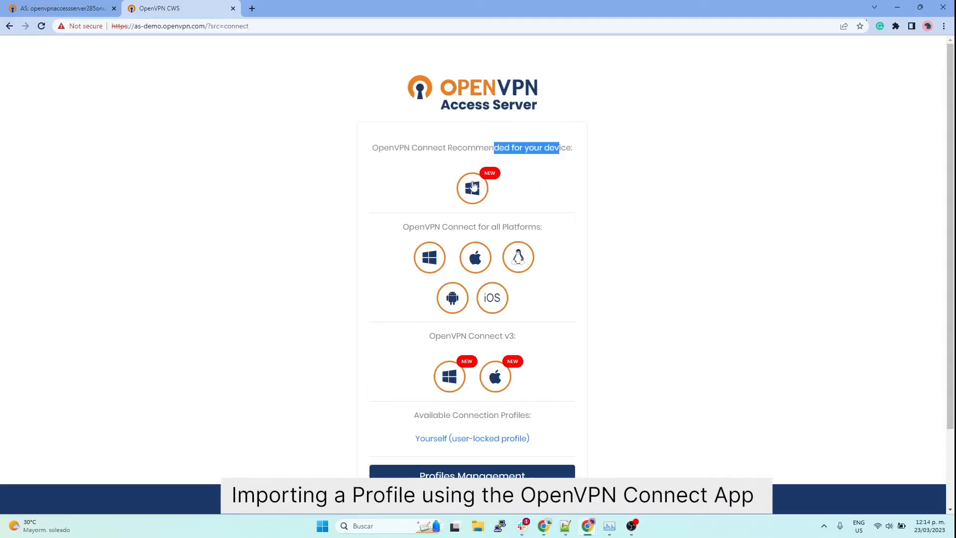
pyautogui.scroll(-3)
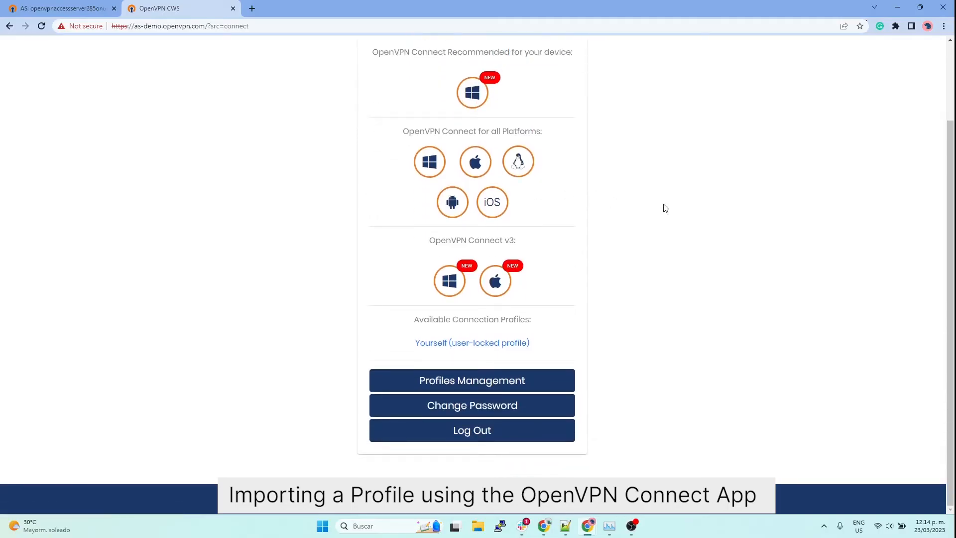
pyautogui.moveTo(610, 283)
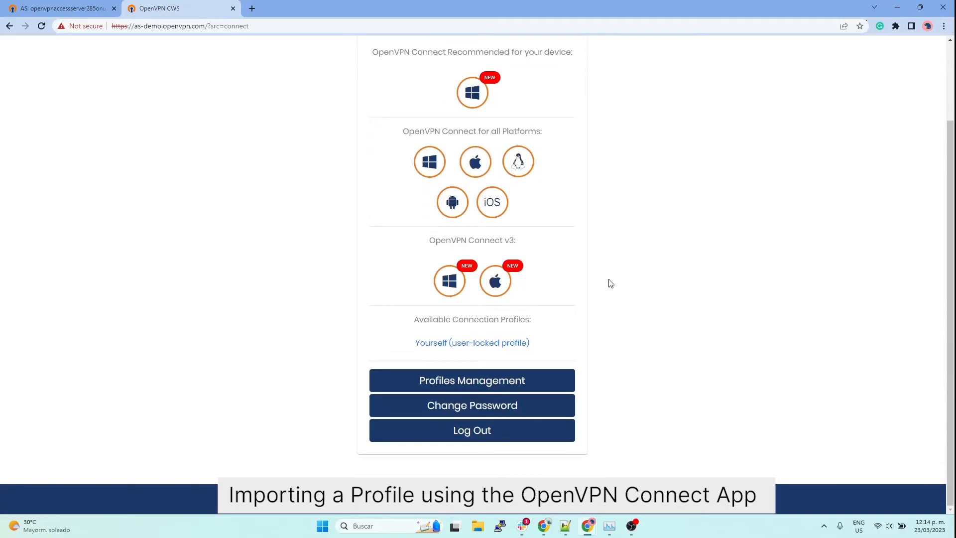
# Download testuser's user-locked profile-77 and import it into OpenVPN Connect
pyautogui.click(471, 342)
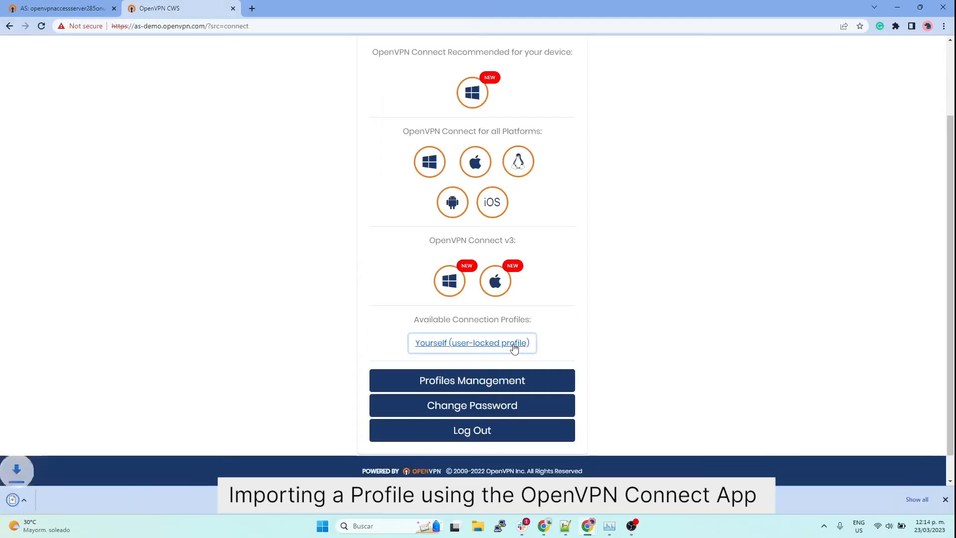
pyautogui.click(472, 342)
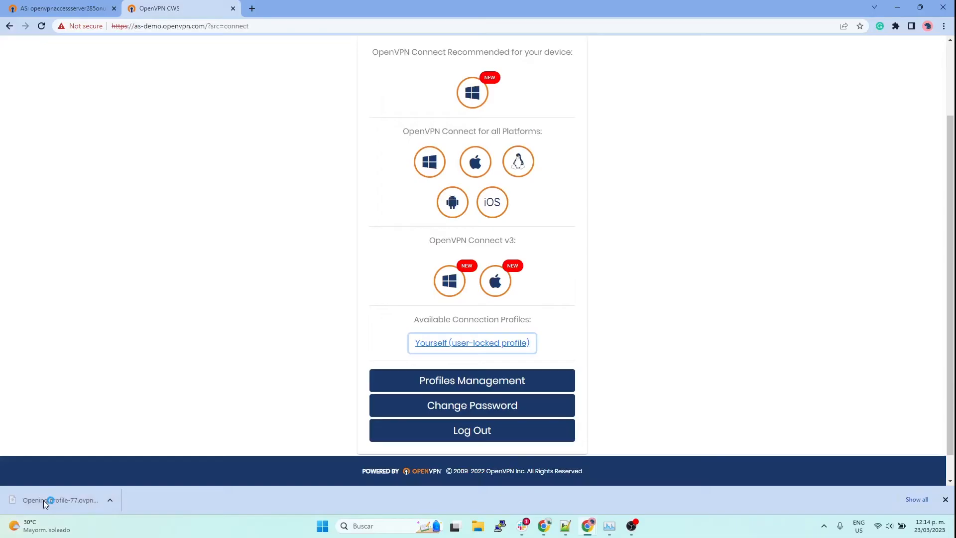
pyautogui.click(61, 500)
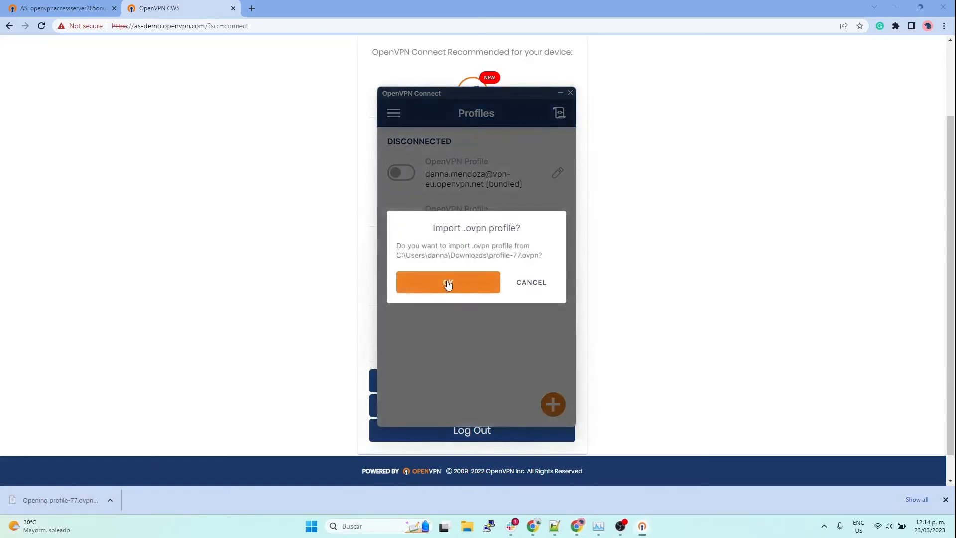
pyautogui.click(448, 282)
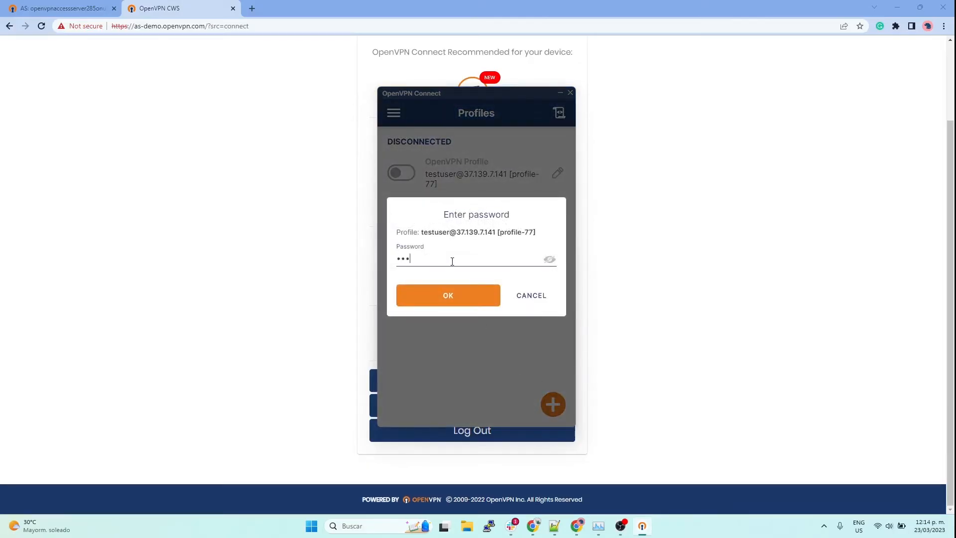
# Connect profile-77 with testuser's password, disconnect, and open its settings
pyautogui.click(448, 295)
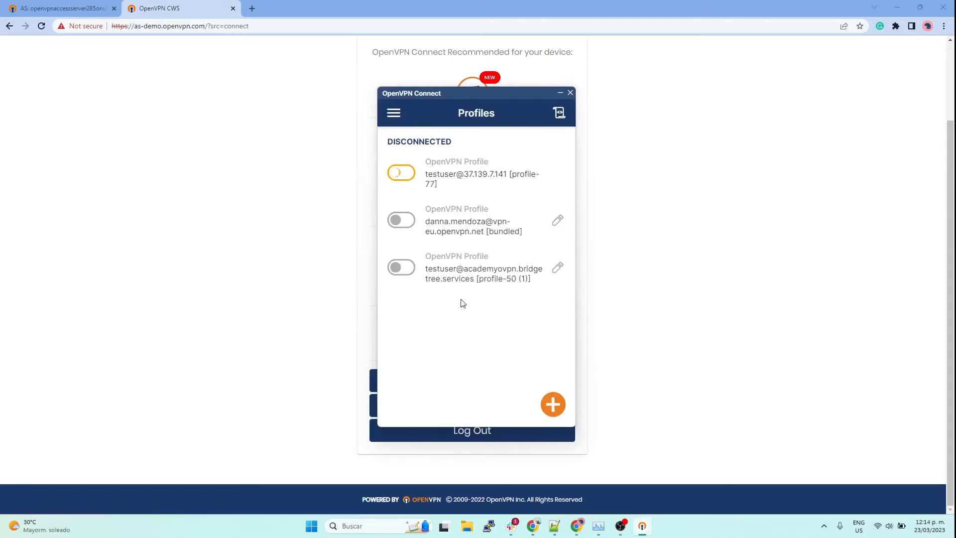
pyautogui.click(400, 173)
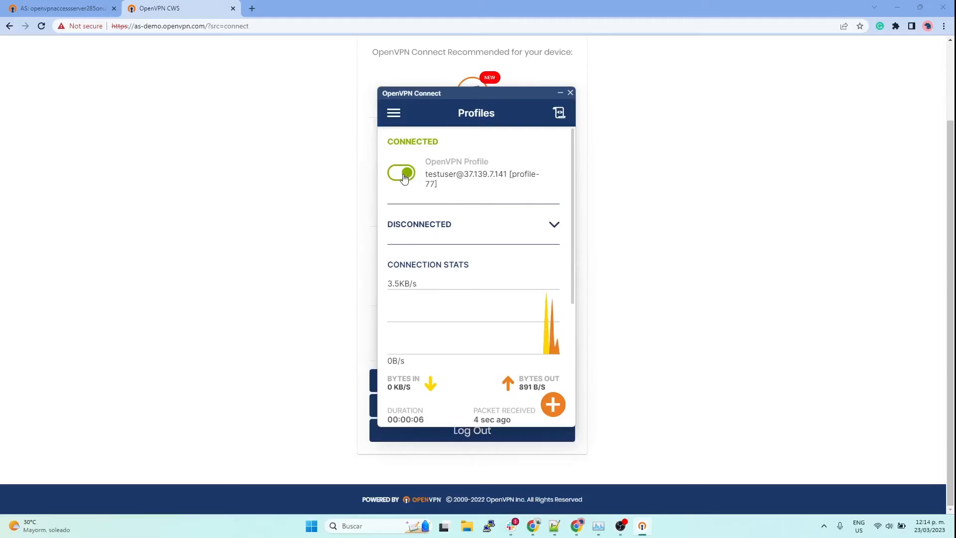
pyautogui.click(401, 172)
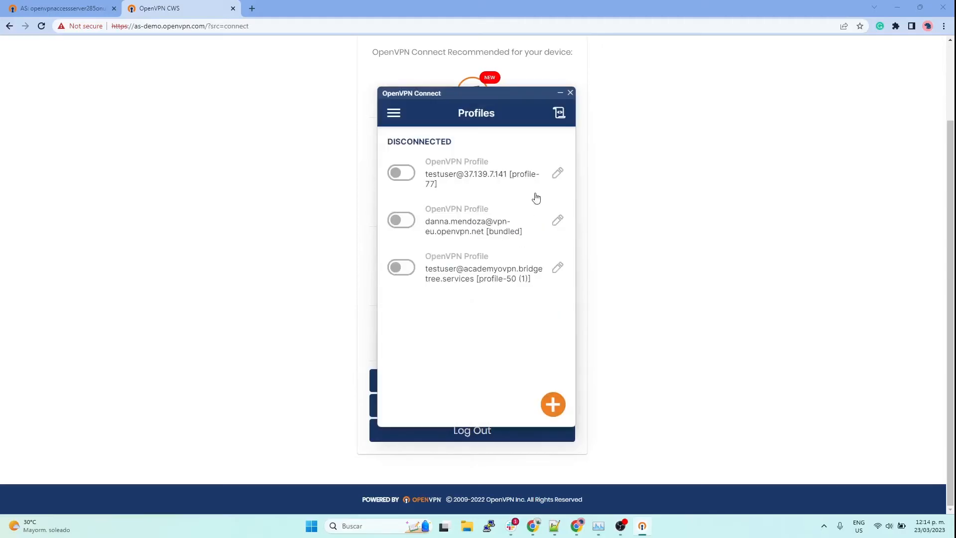
pyautogui.click(557, 173)
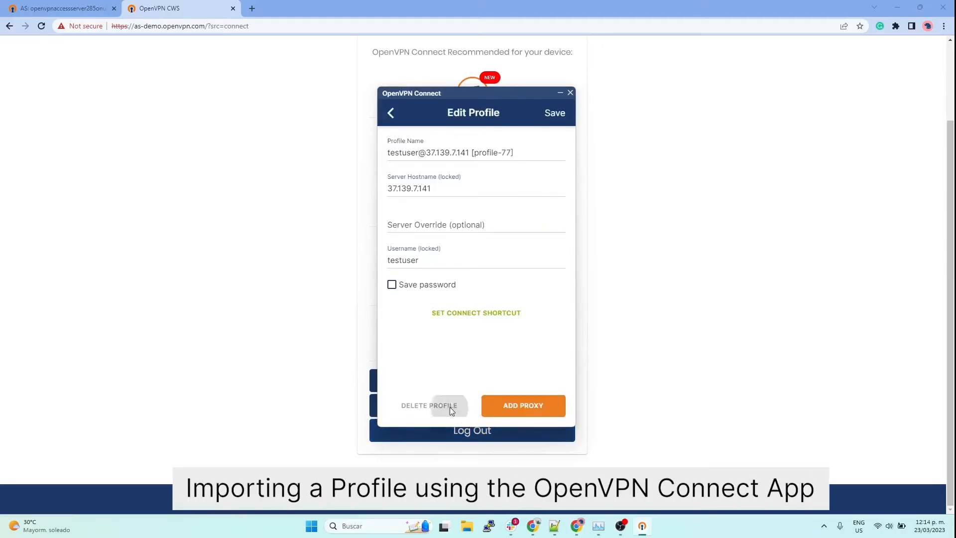
# Delete profile-77 and import testuser's profile by URL from as-demo.openvpn.com
pyautogui.click(391, 113)
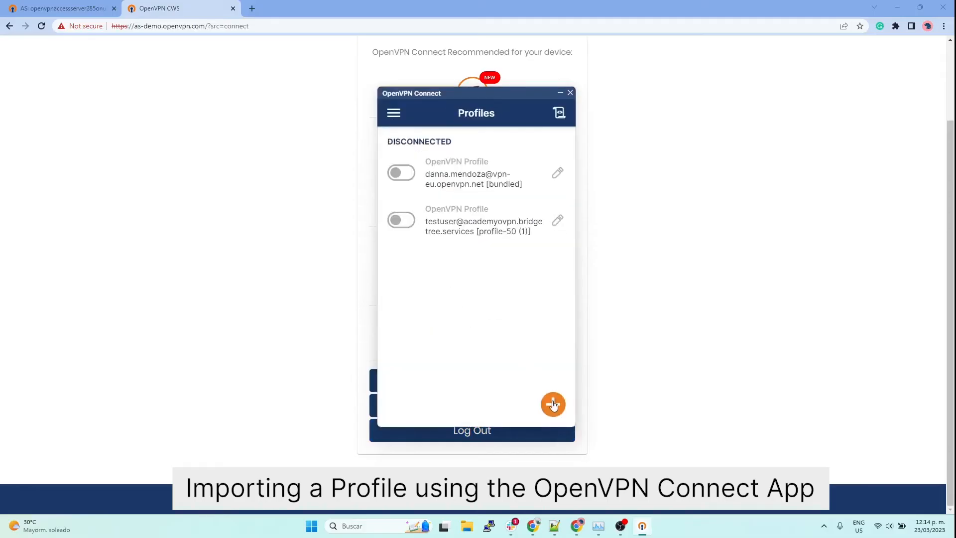
pyautogui.click(551, 404)
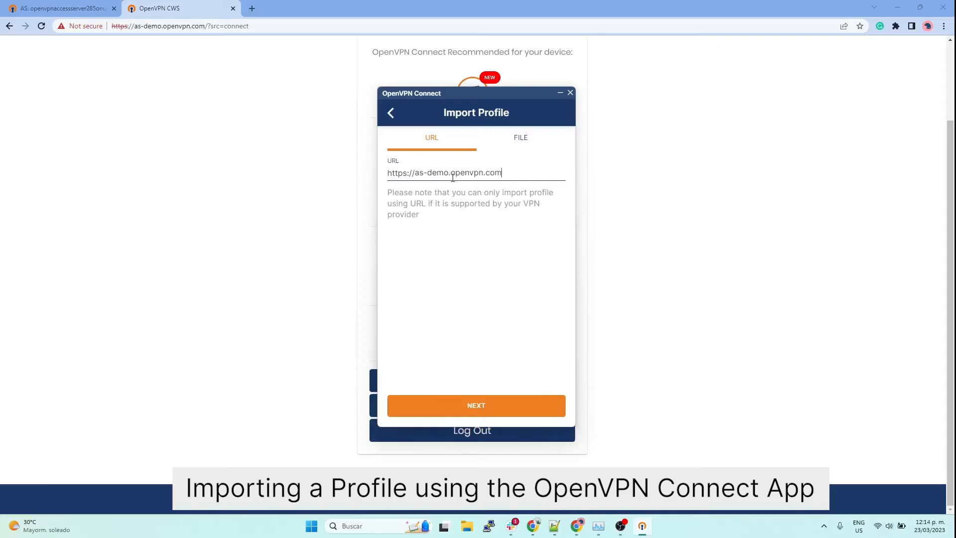
pyautogui.click(476, 405)
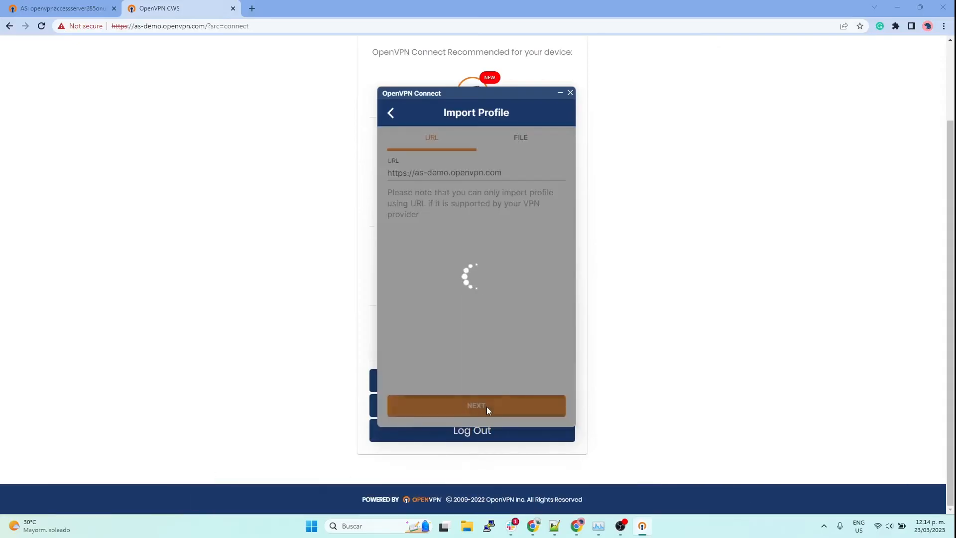
pyautogui.click(476, 405)
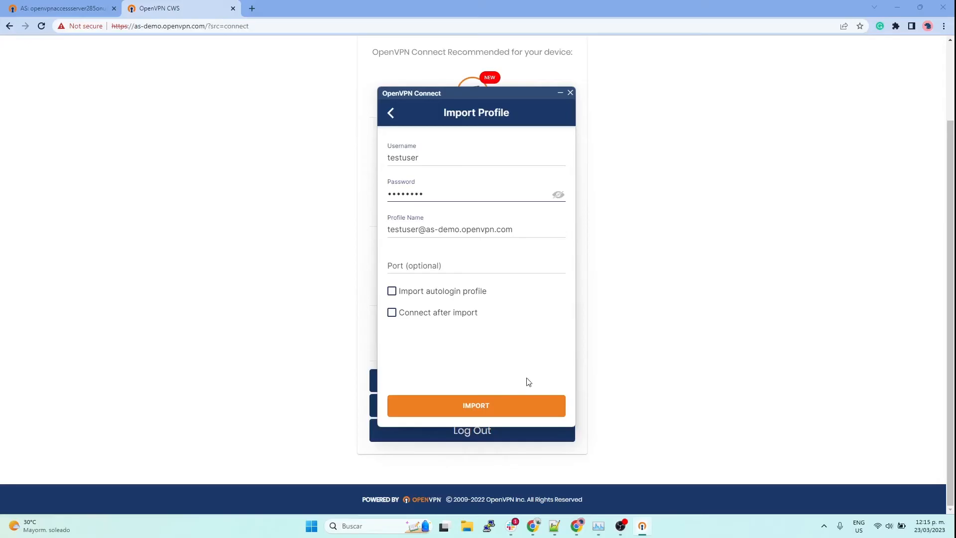
pyautogui.click(476, 405)
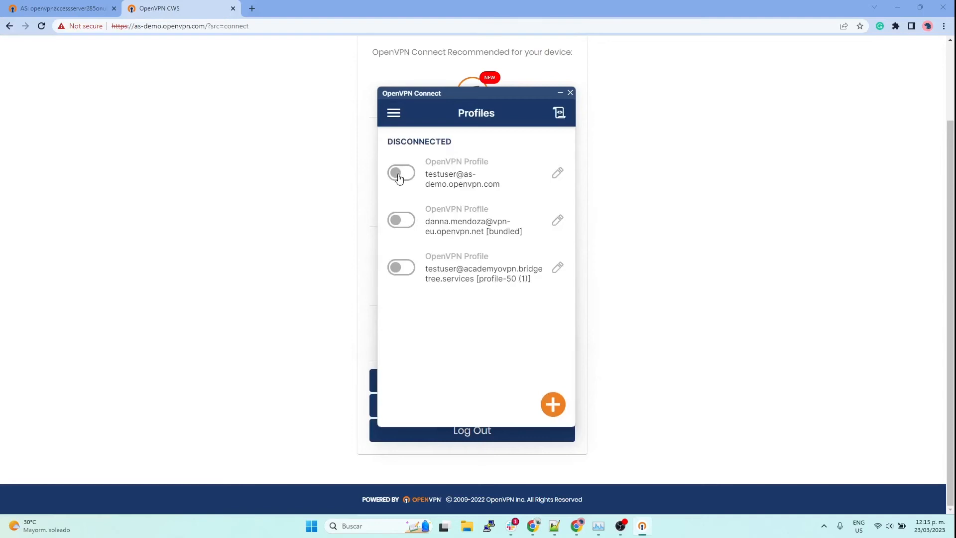
# Connect with the as-demo profile using the password, then disconnect
pyautogui.click(400, 172)
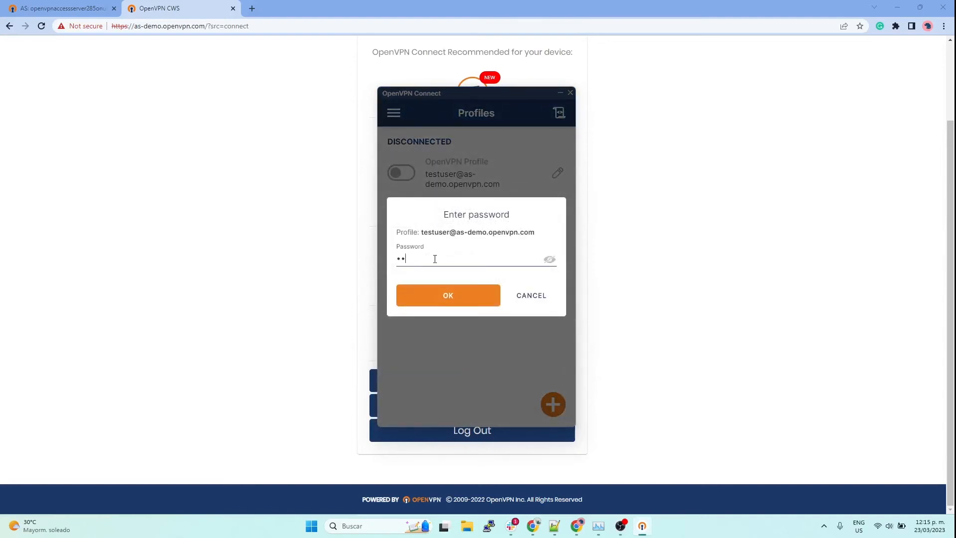
pyautogui.click(448, 295)
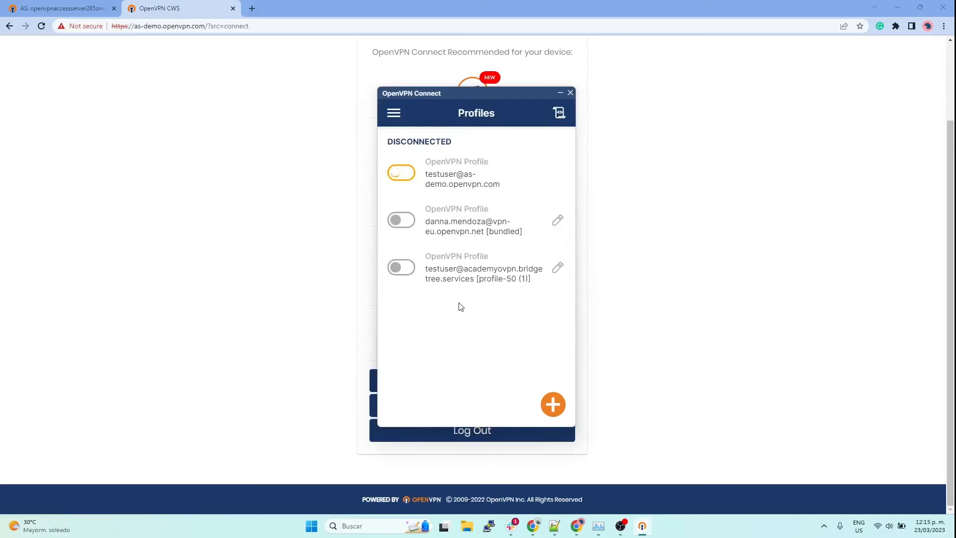
pyautogui.click(401, 173)
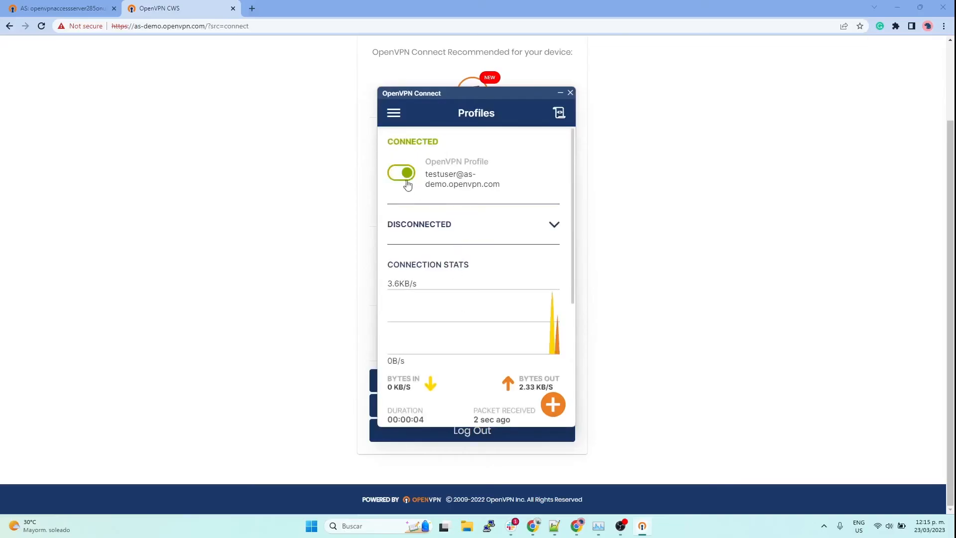
pyautogui.click(401, 173)
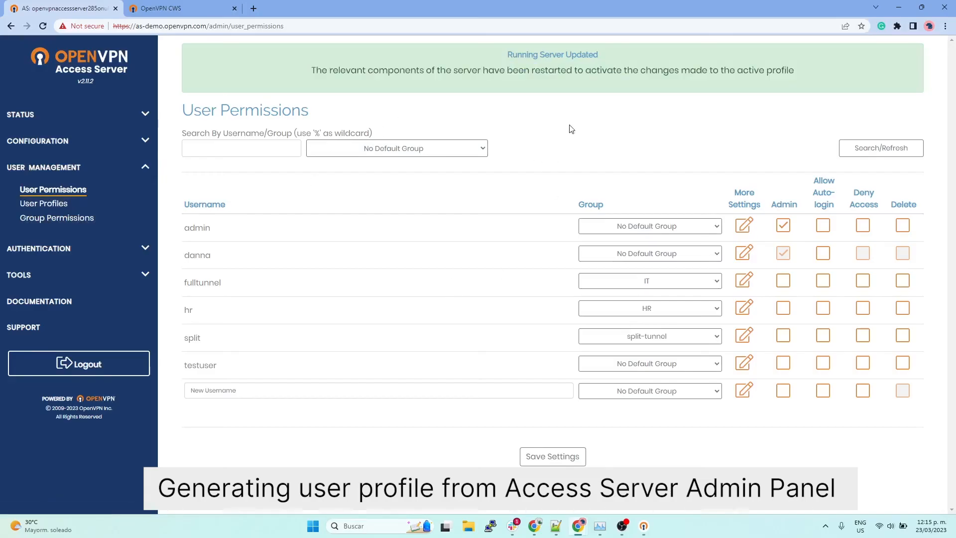
# On the User Profiles page, create and download a new profile for testuser
pyautogui.click(44, 203)
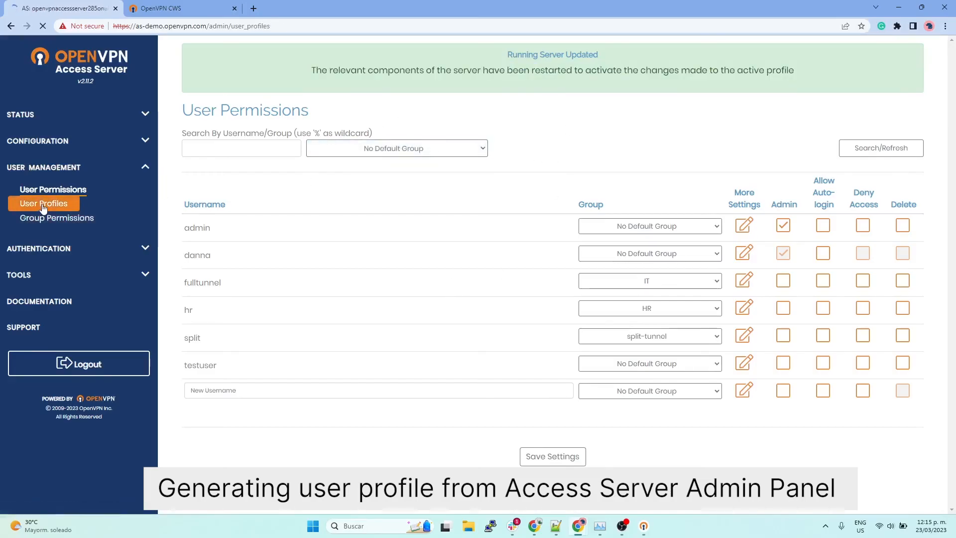
pyautogui.click(43, 203)
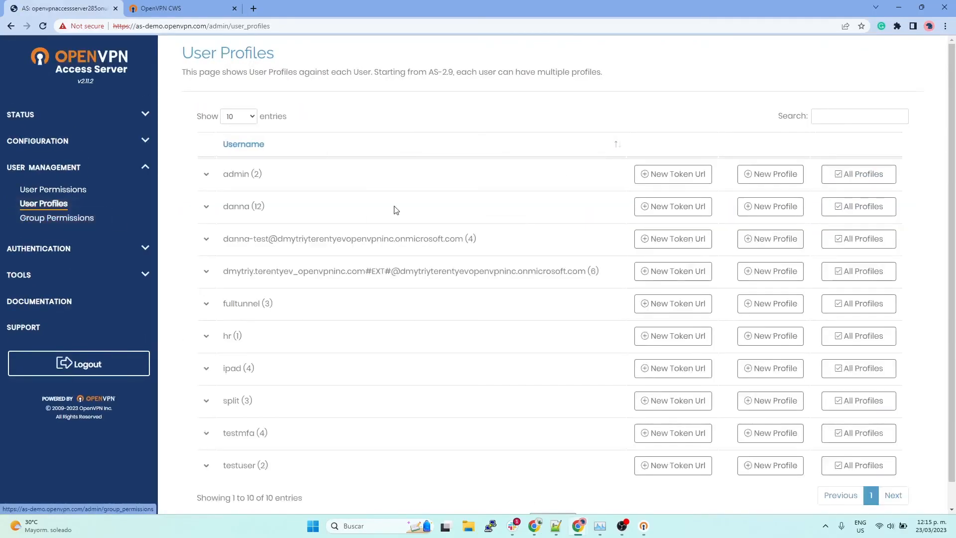
pyautogui.scroll(-3)
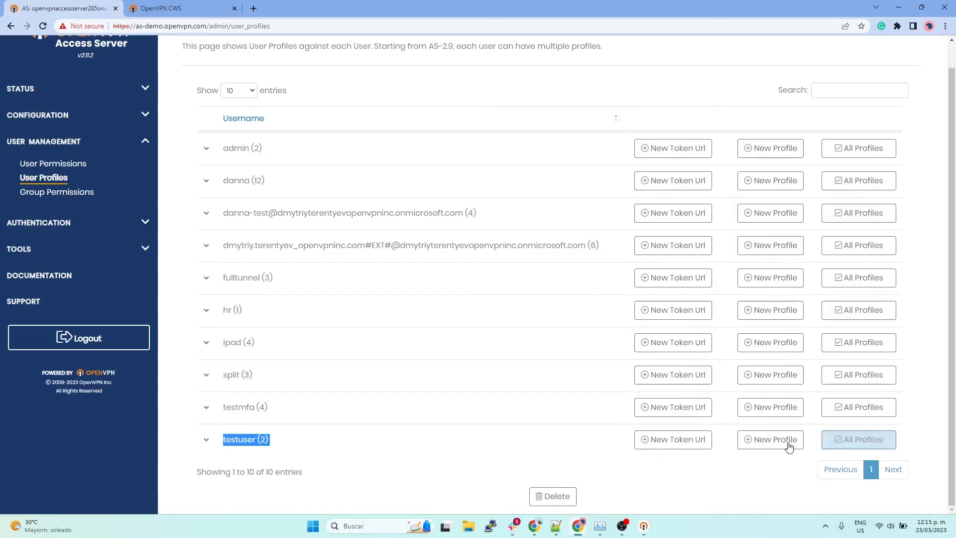
pyautogui.click(769, 439)
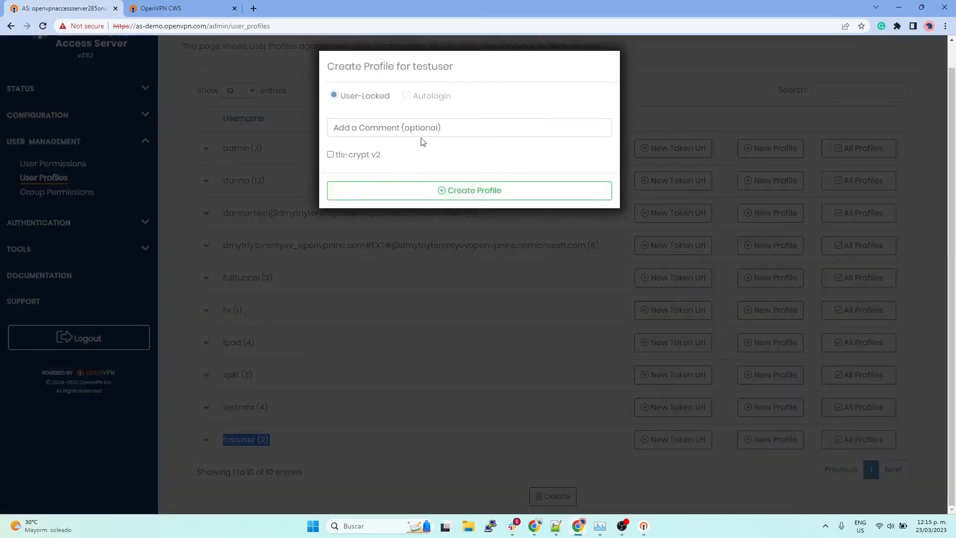
pyautogui.click(470, 190)
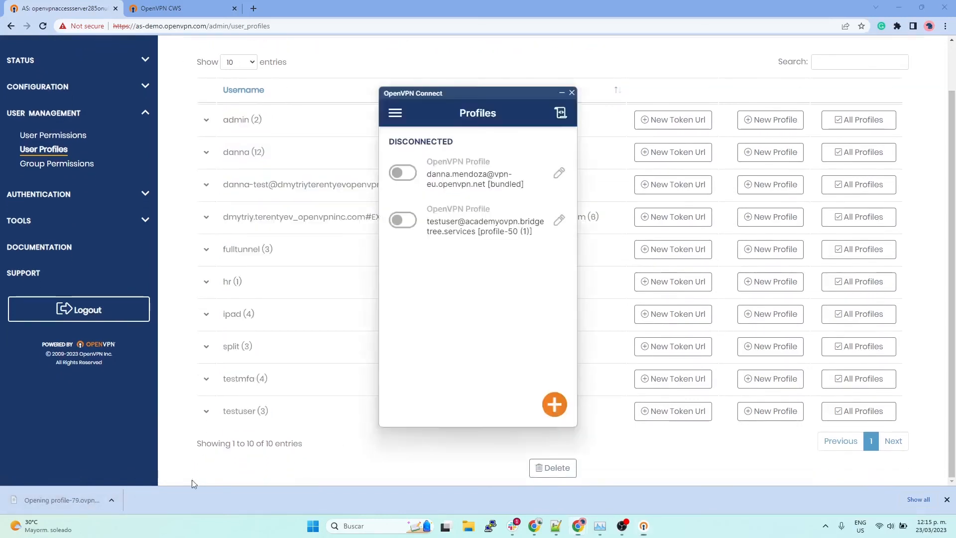
# Import the downloaded profile-79.ovpn into OpenVPN Connect and connect with it
pyautogui.click(553, 404)
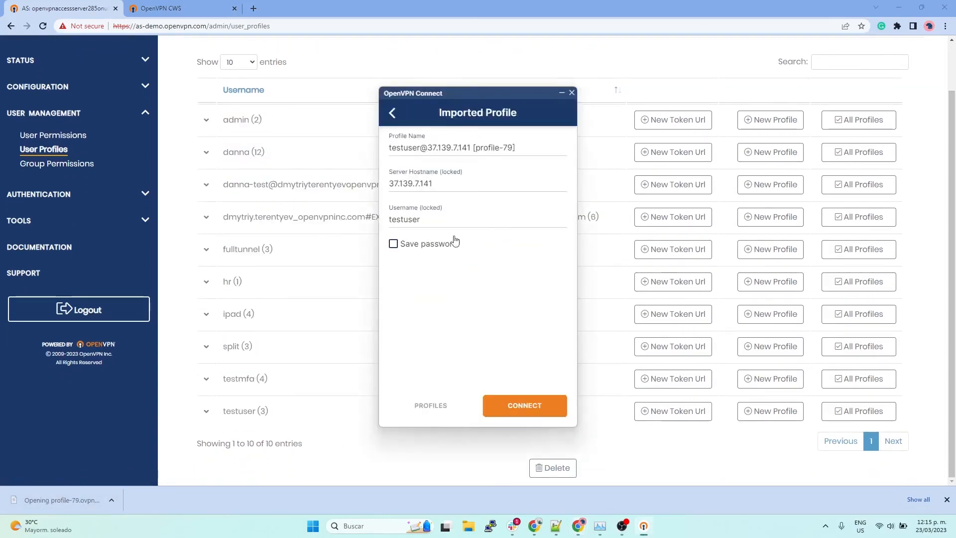
pyautogui.click(524, 405)
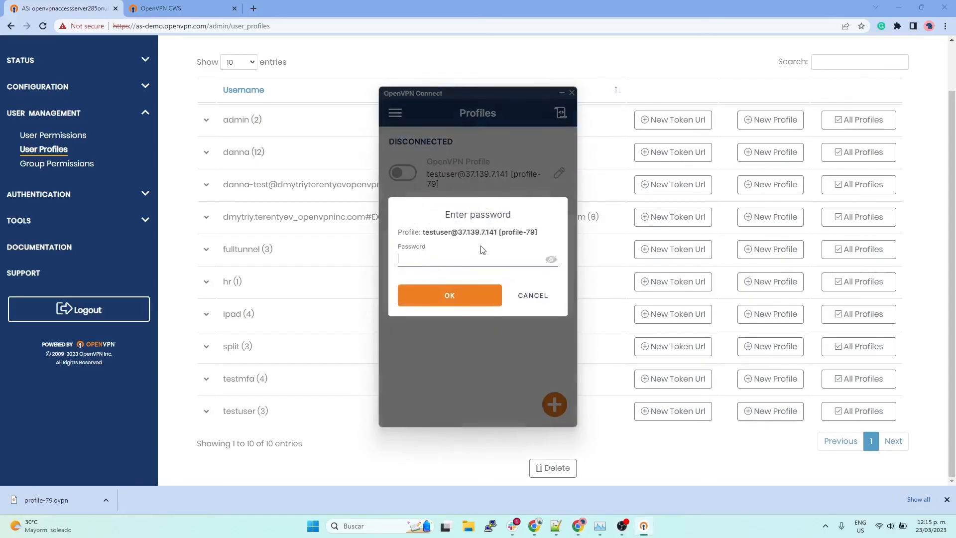